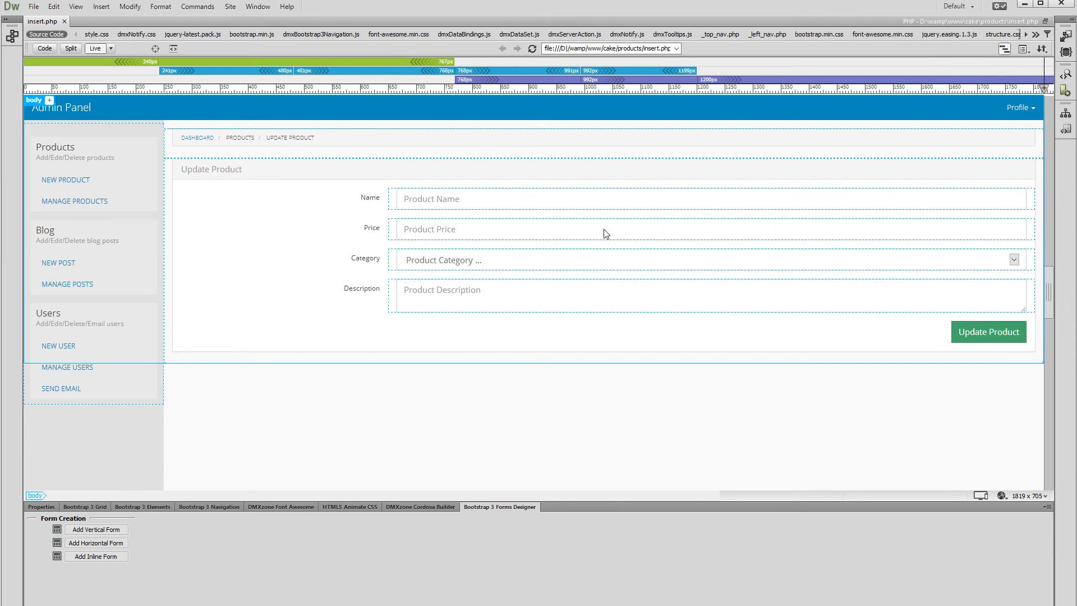
Select the Name input to bring up its dsProducts field picker for the Value
click(710, 199)
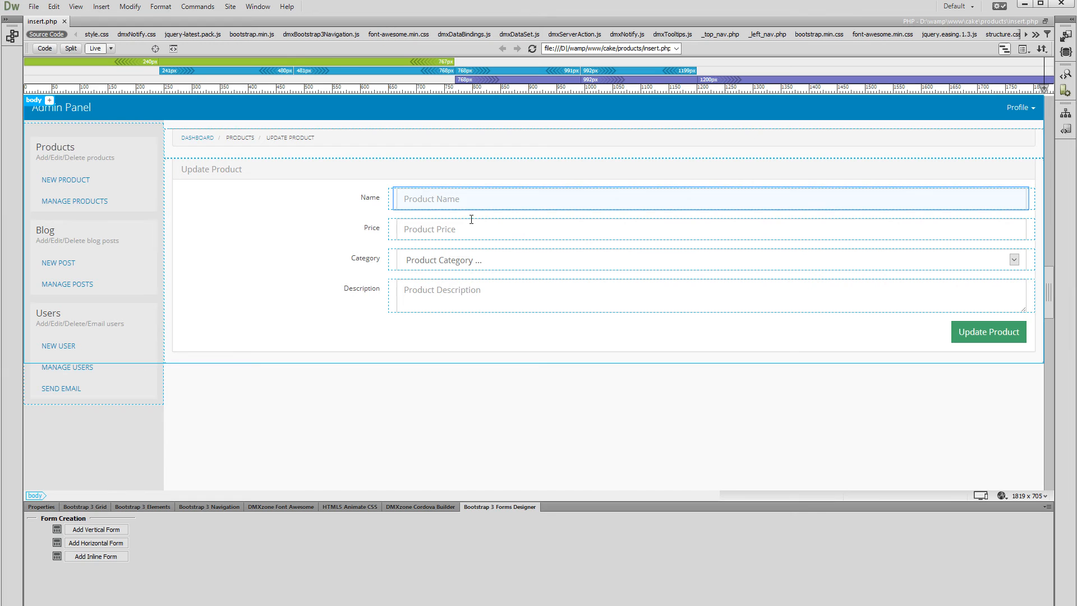
click(707, 198)
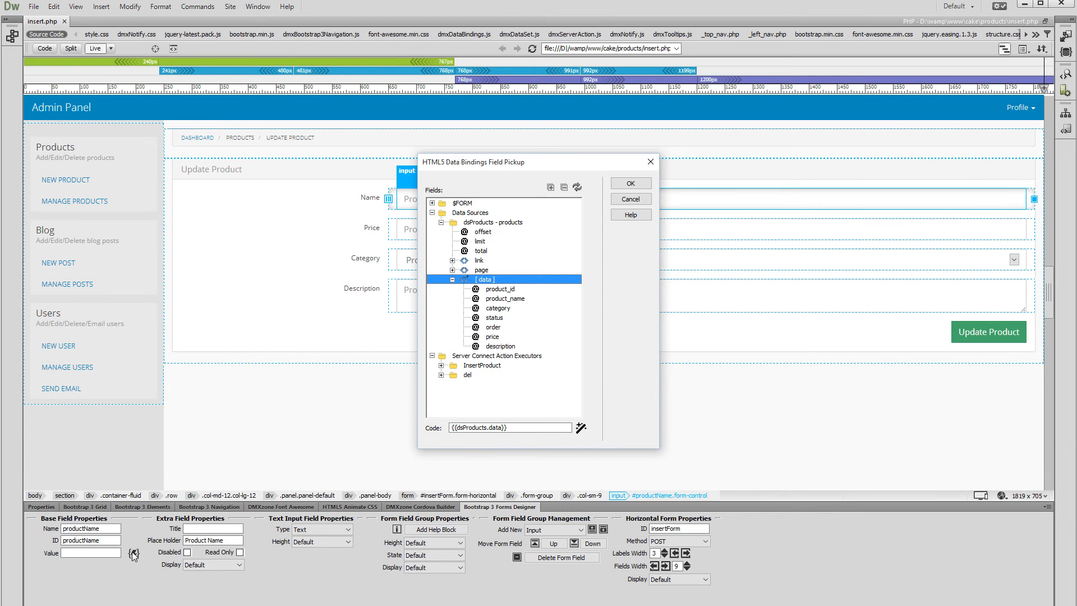
Choose data > product_name in the Field Pickup dialog and confirm with OK
click(504, 299)
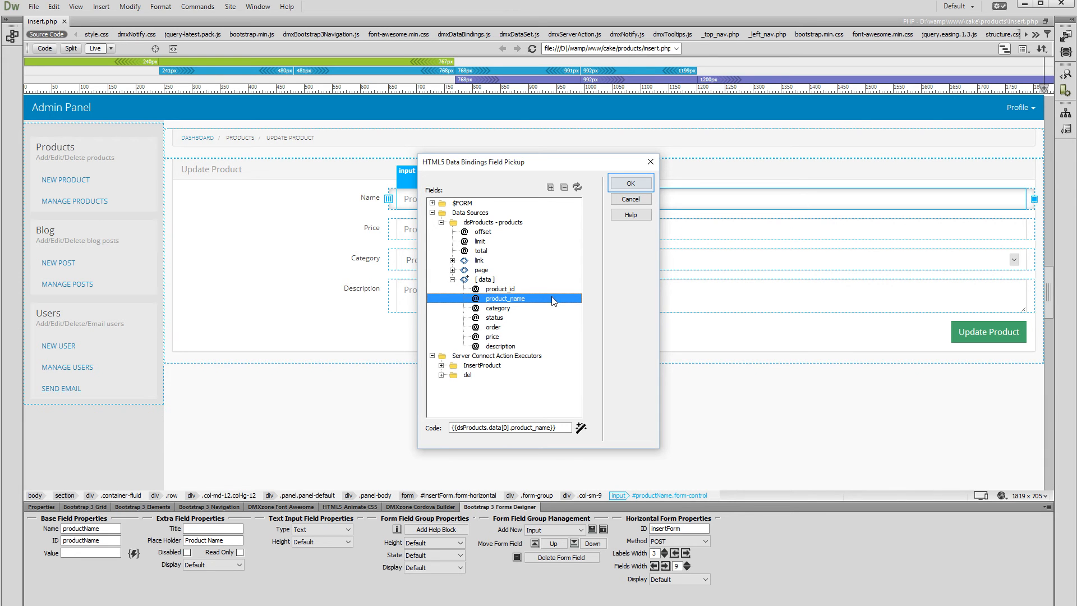
click(629, 183)
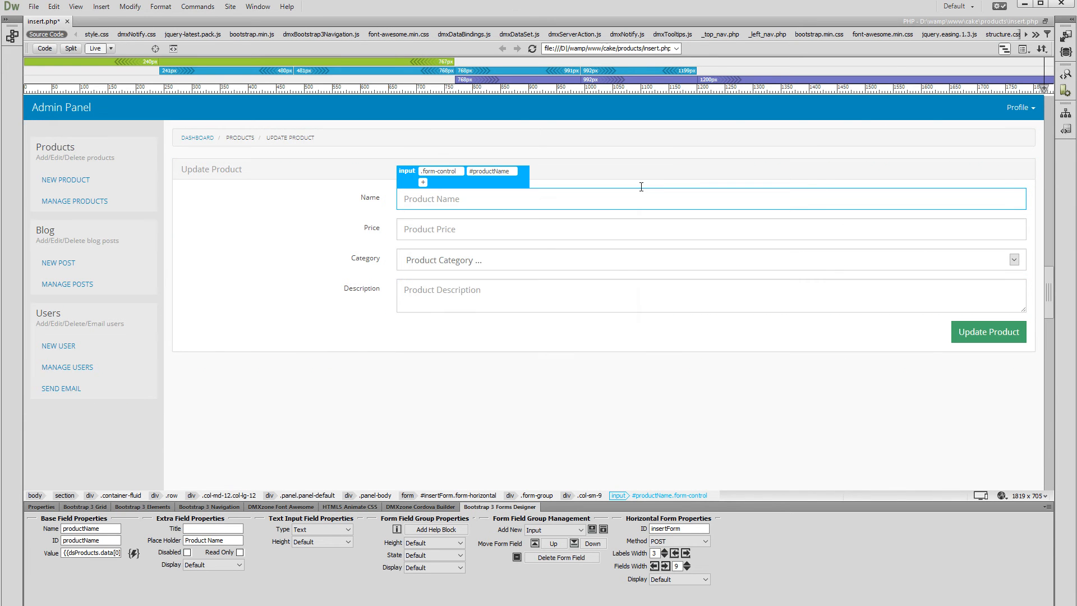
Select the Price form field in Design view
click(428, 228)
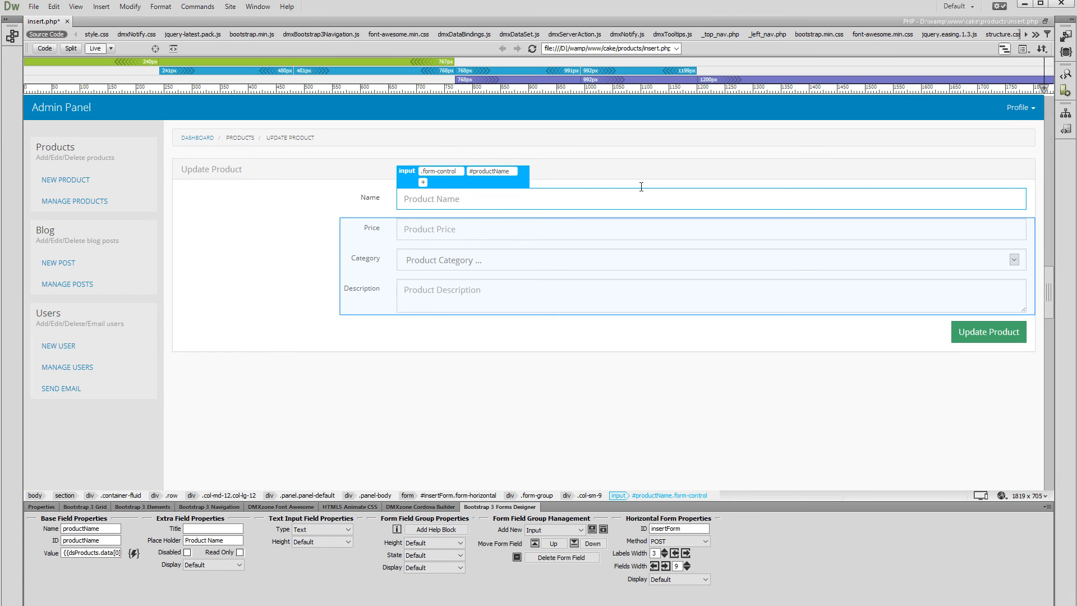
mouse_move(451, 222)
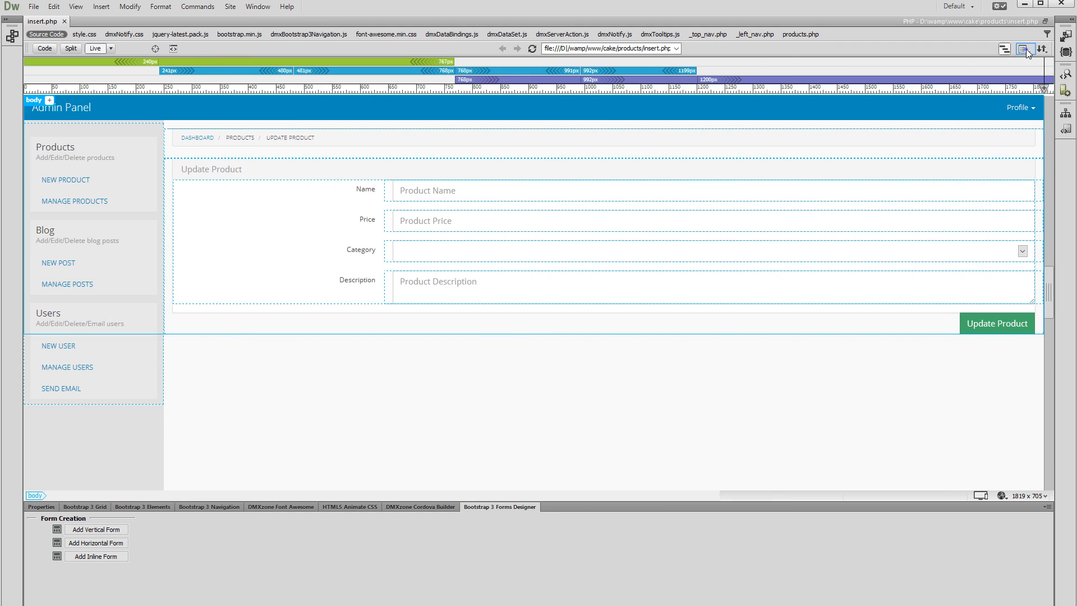
Switch Live View to Use Testing Server For Document Source
click(1025, 49)
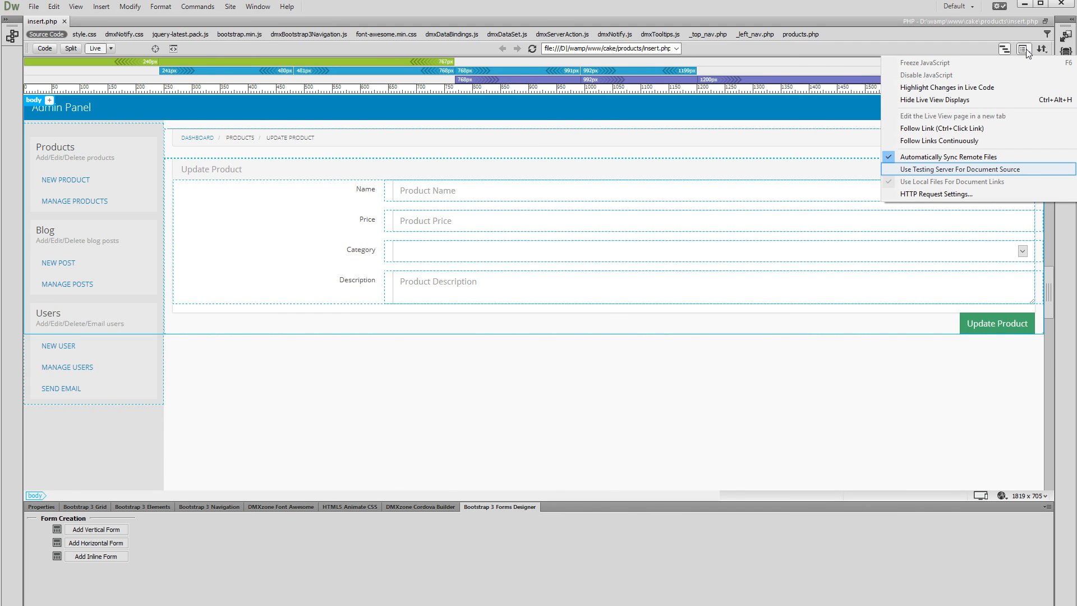
click(949, 168)
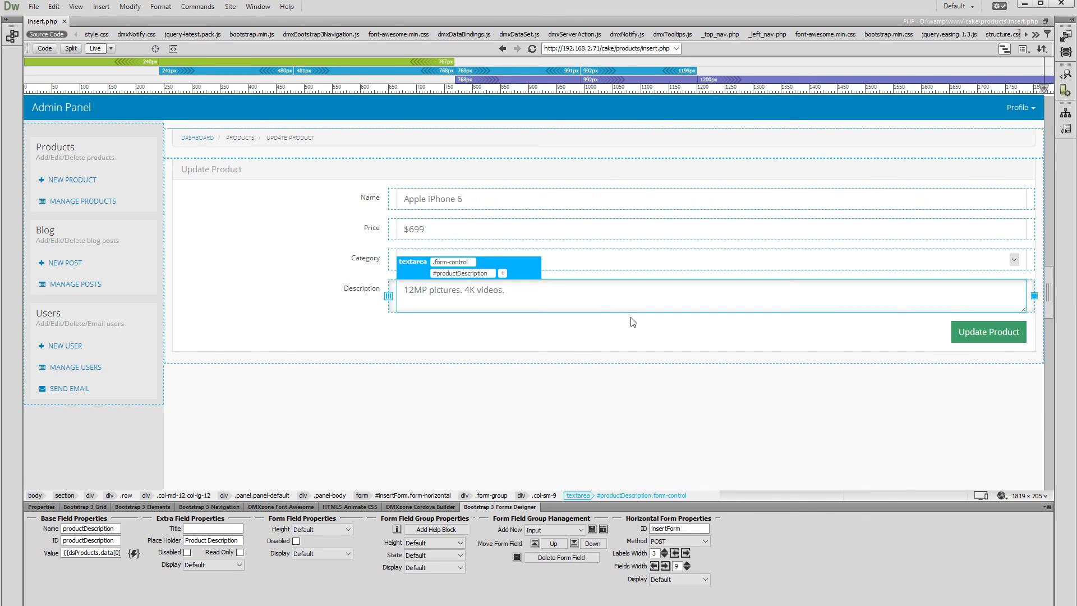
mouse_move(663, 389)
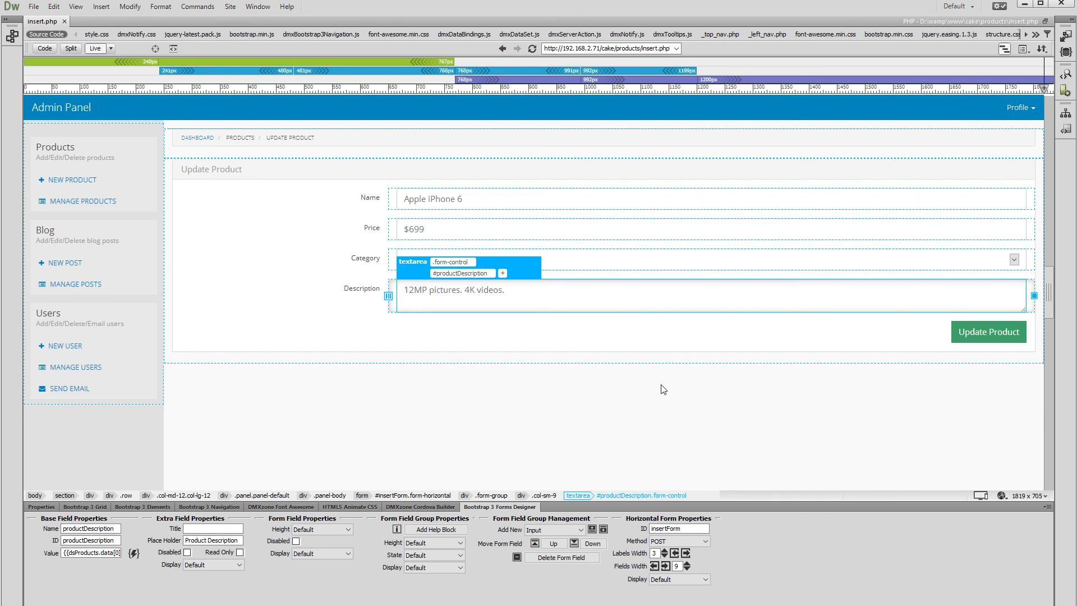